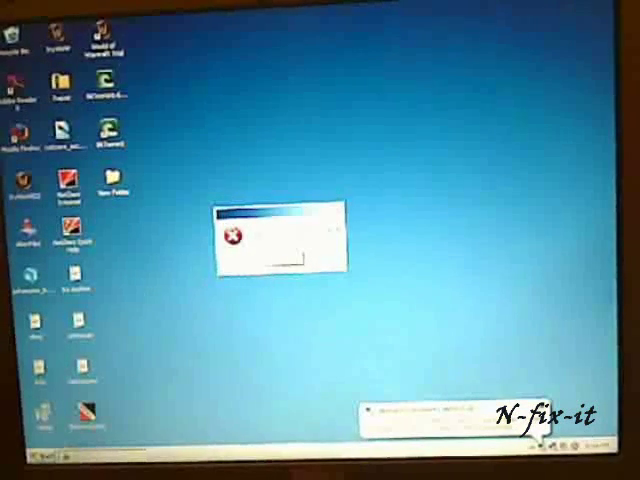
Step: Remove the faulty modem driver from the installed programs list and confirm its uninstall
{"action": "left_click", "coordinate": [24, 460]}
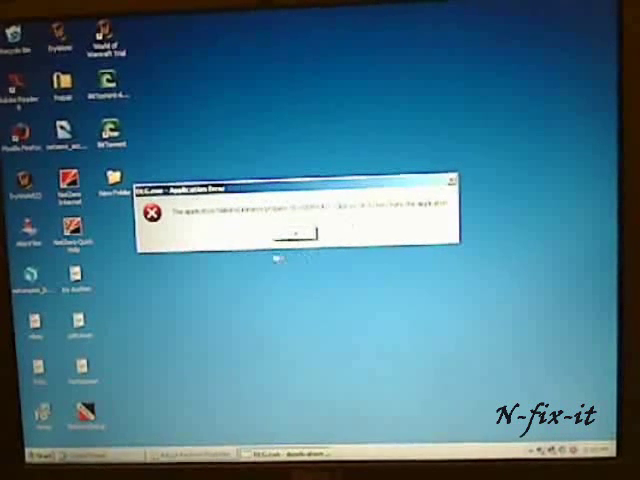
{"action": "left_click", "coordinate": [292, 232]}
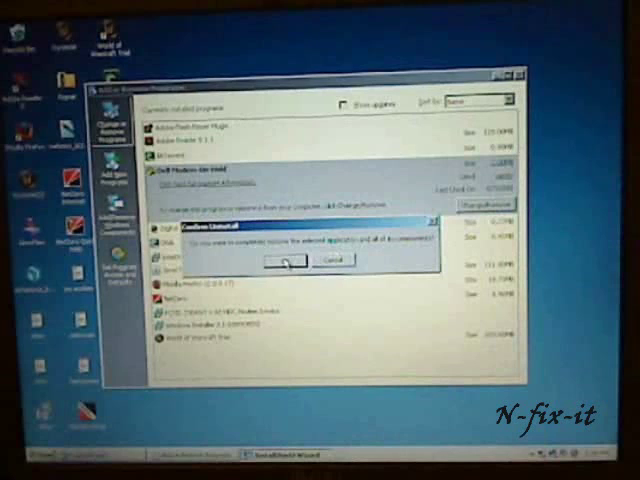
{"action": "left_click", "coordinate": [288, 260]}
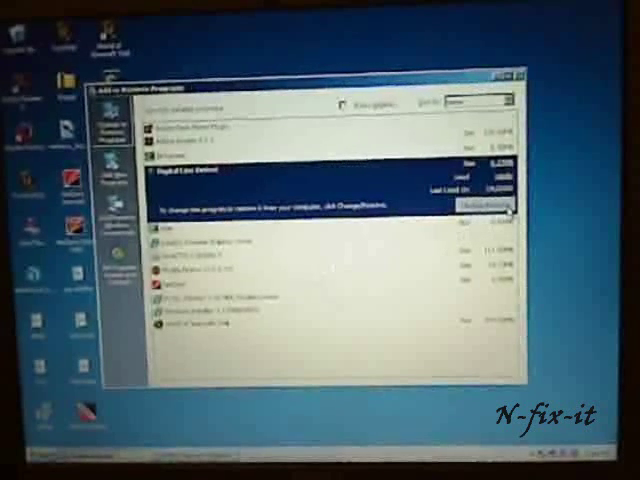
Step: Close Add or Remove Programs, returning to the desktop
{"action": "left_click", "coordinate": [484, 204]}
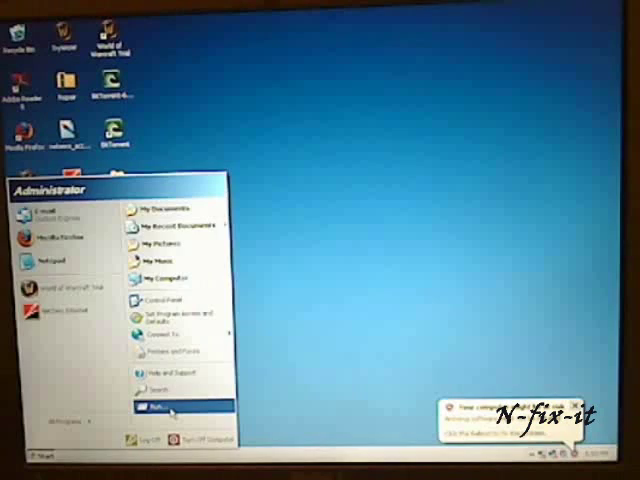
Step: Start the Registry Editor via the Run box with regedit
{"action": "left_click", "coordinate": [160, 408]}
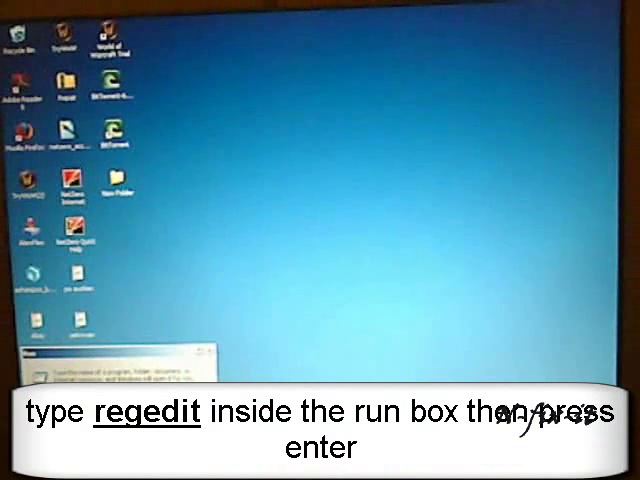
{"action": "key", "text": "enter"}
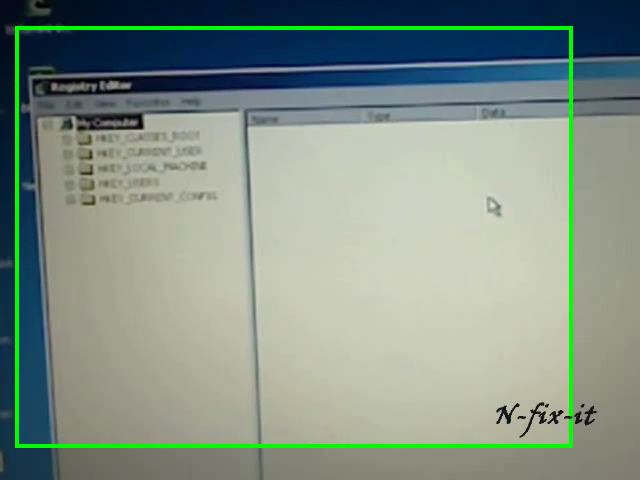
Step: Export a backup of the whole registry into My Documents
{"action": "left_click", "coordinate": [44, 100]}
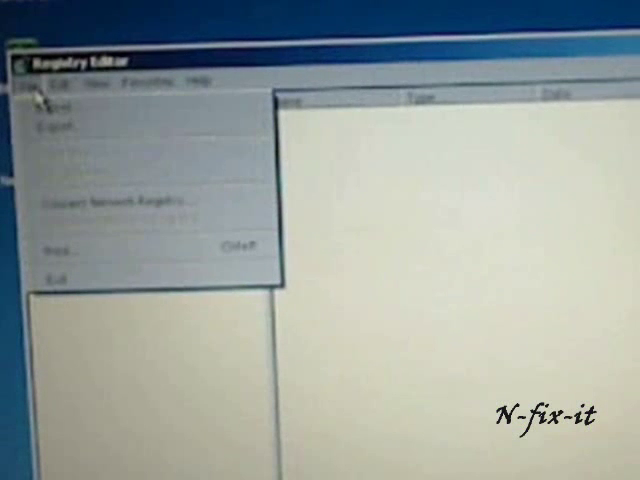
{"action": "left_click", "coordinate": [76, 80]}
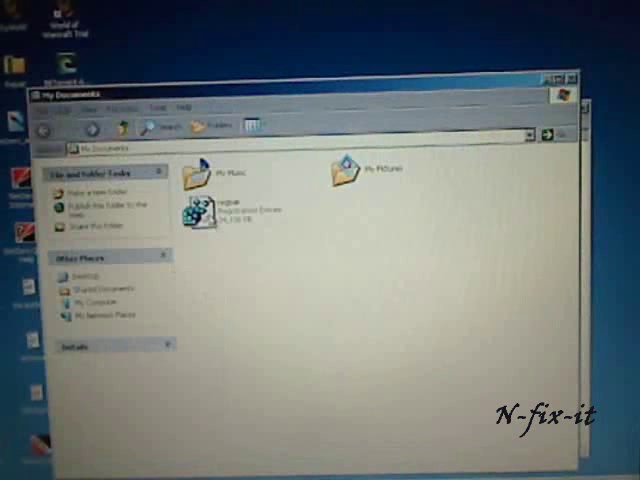
Step: Select the .reg backup file in My Documents to verify it exists
{"action": "left_click", "coordinate": [200, 212]}
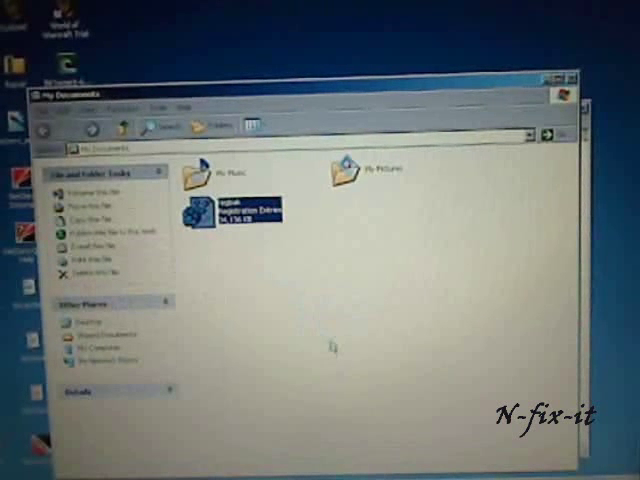
{"action": "mouse_move", "coordinate": [348, 216]}
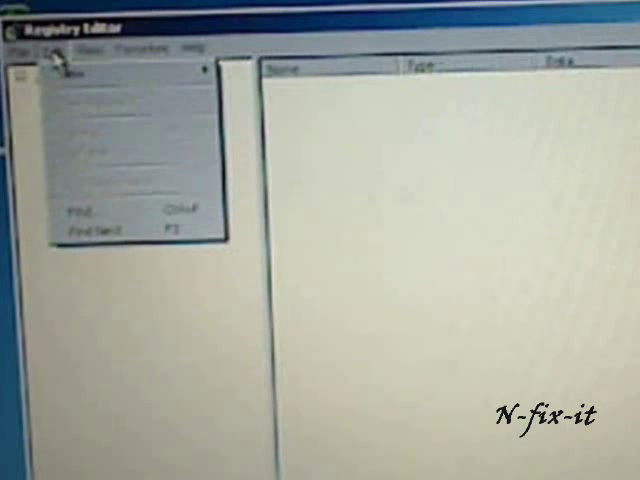
Step: Search the whole registry for the error's DLL name, confirm nothing is found, and close the editor
{"action": "left_click", "coordinate": [84, 208]}
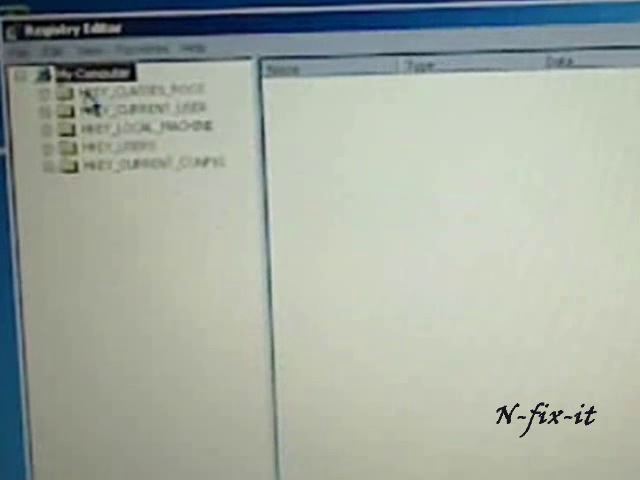
{"action": "left_click", "coordinate": [40, 44]}
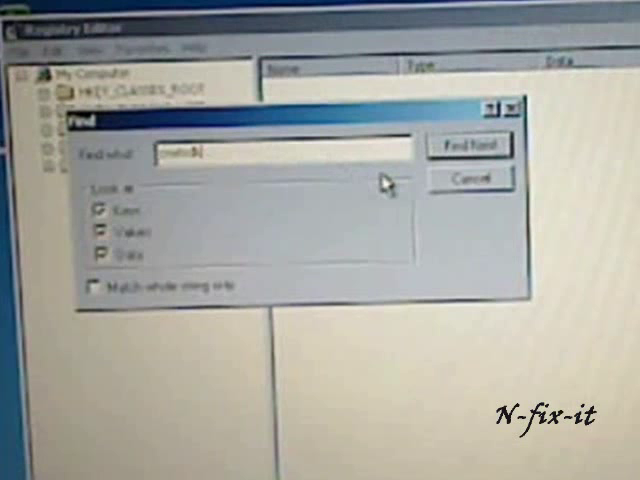
{"action": "left_click", "coordinate": [468, 144]}
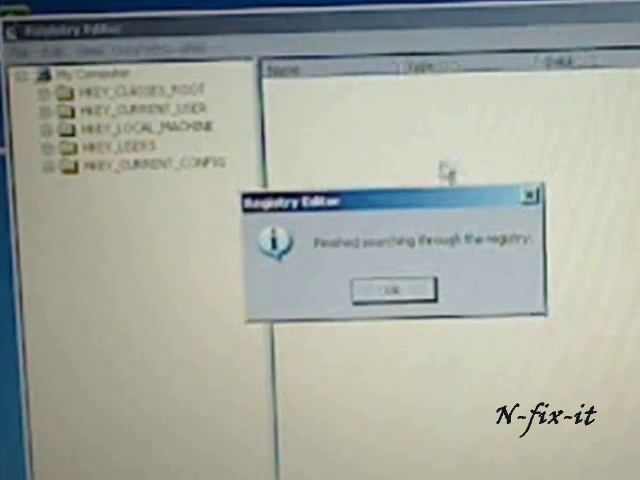
{"action": "left_click", "coordinate": [392, 288]}
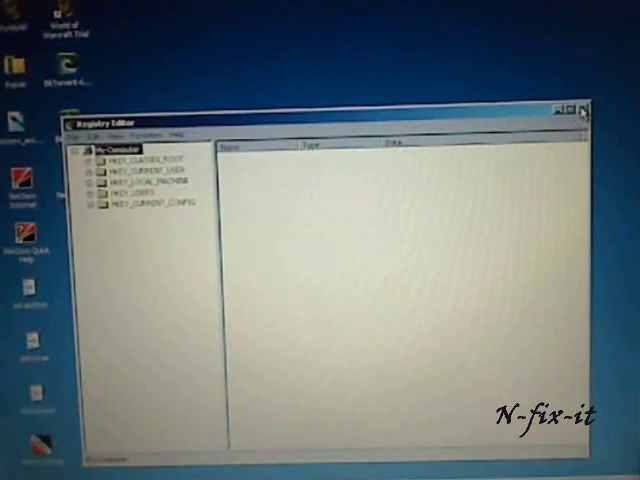
{"action": "left_click", "coordinate": [584, 108]}
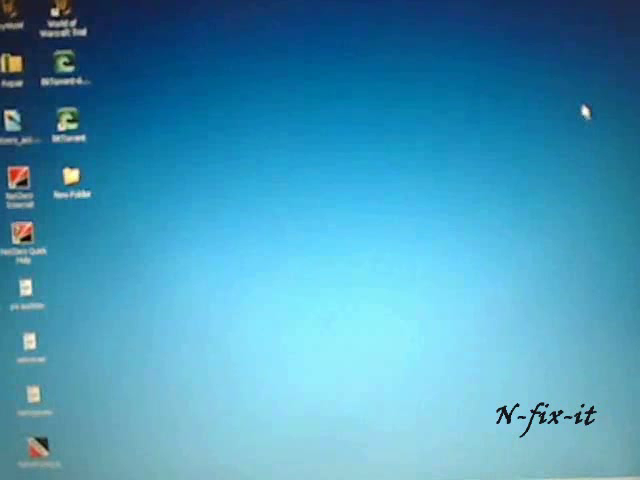